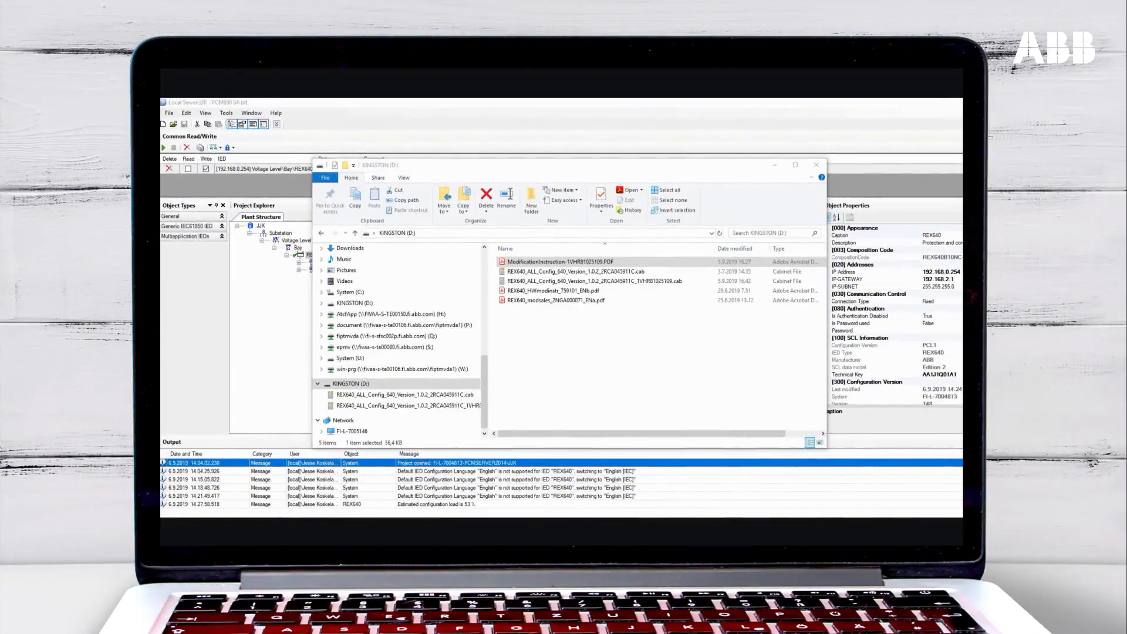
Review the REX640 configuration files on KINGSTON (D:), then close that File Explorer window
click(569, 261)
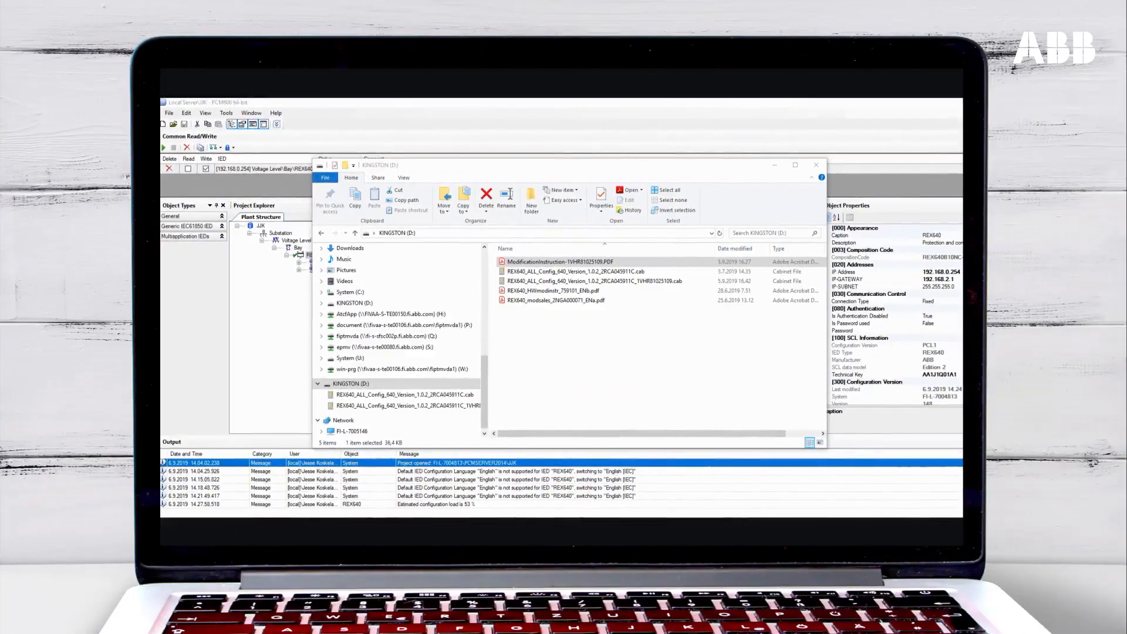
click(675, 280)
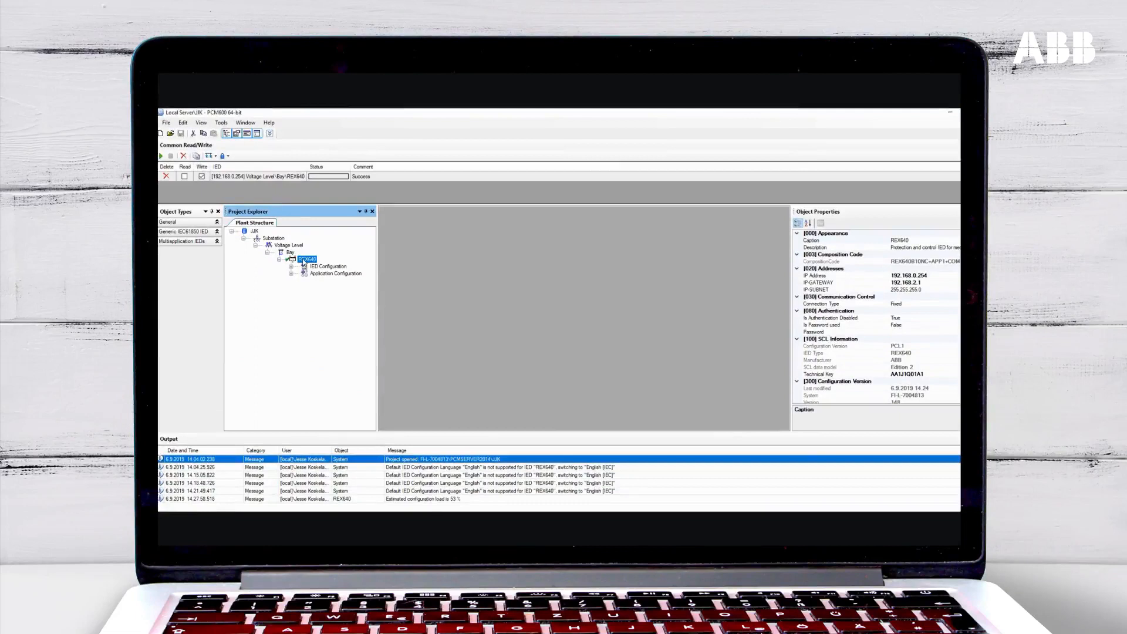
Start a firmware update on REX640 and load the newer configuration .cab package from KINGSTON
right_click(306, 258)
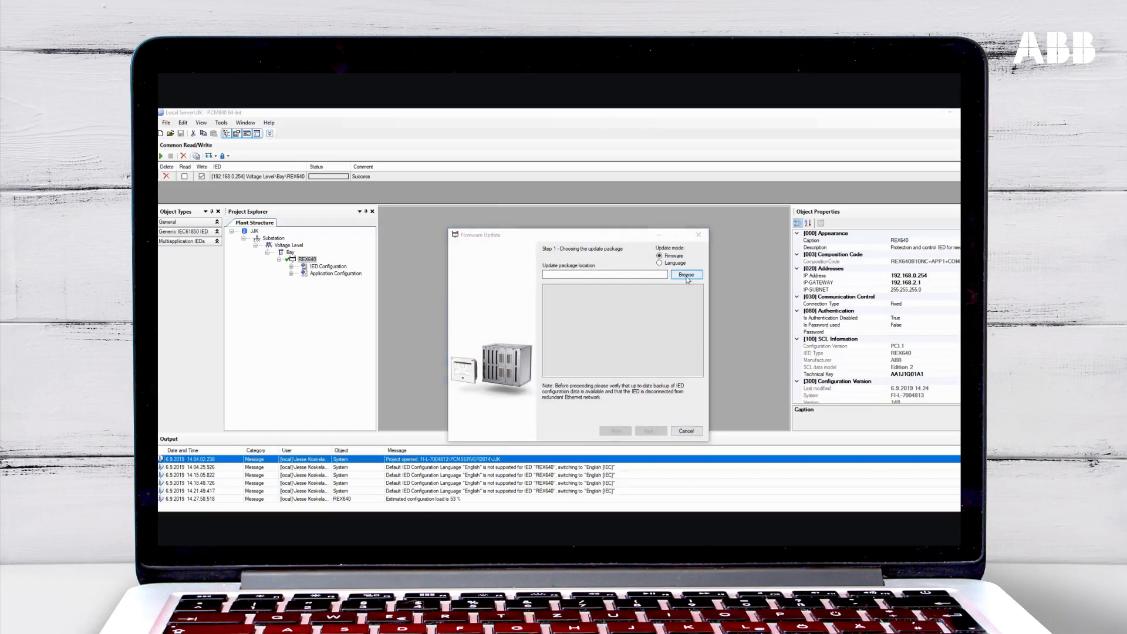
click(686, 274)
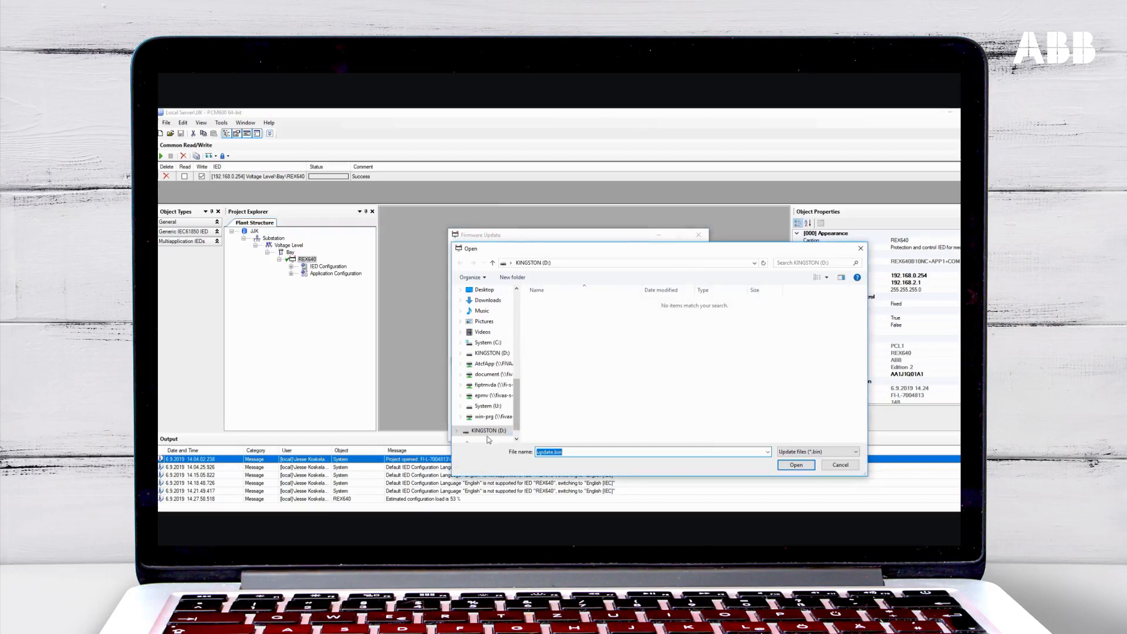
click(852, 451)
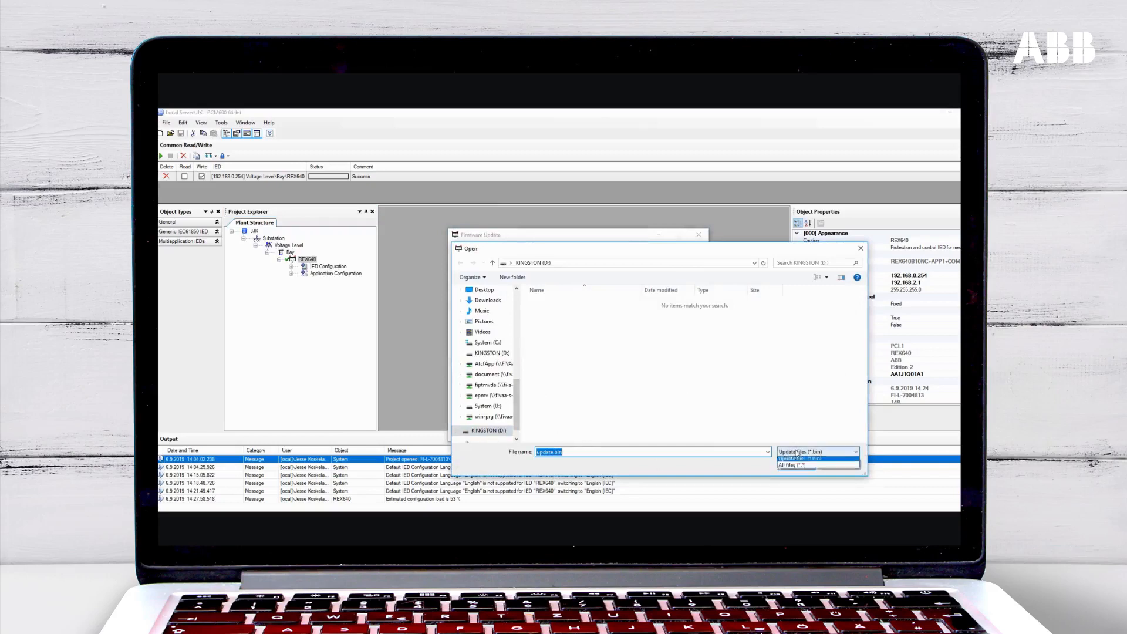
click(791, 465)
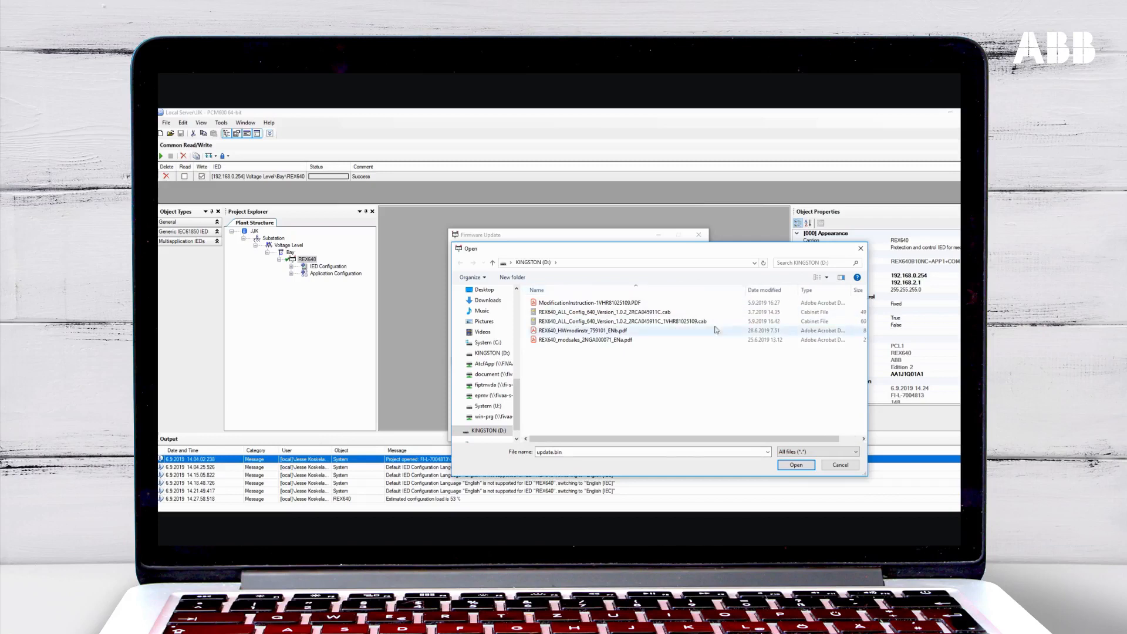
click(622, 321)
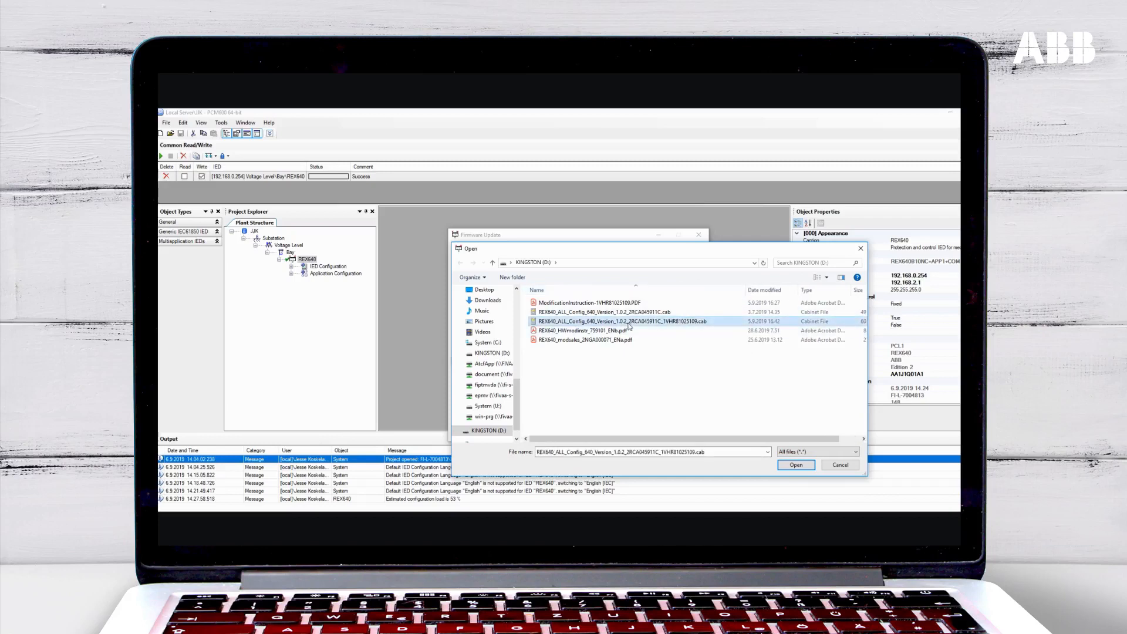
click(796, 465)
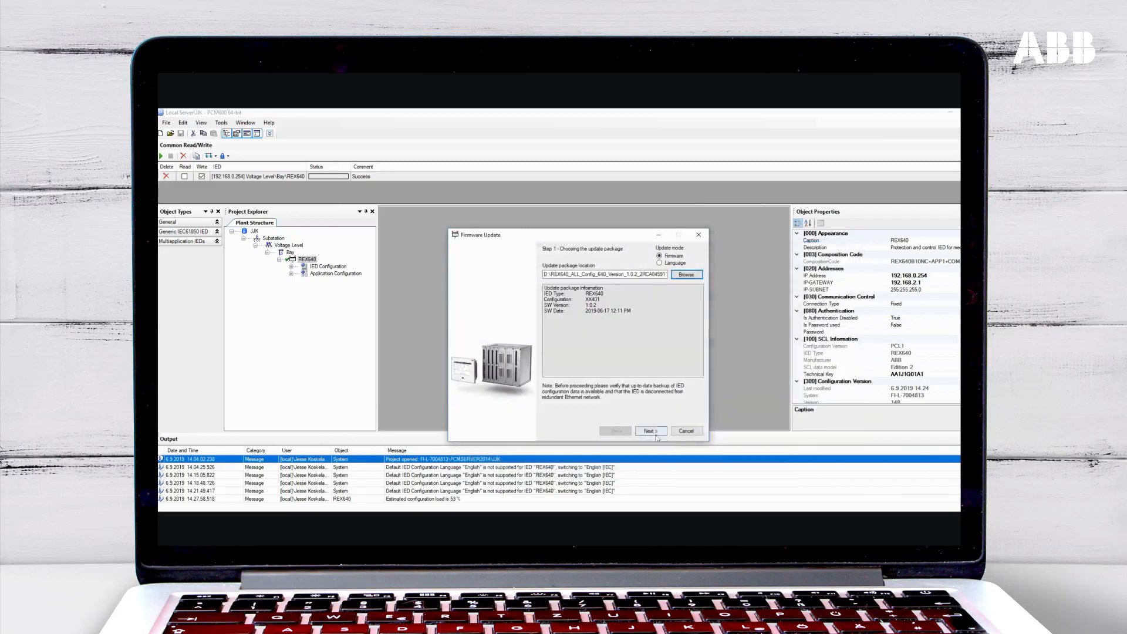
Run the update wizard through to completion for REX640 and close it
click(651, 431)
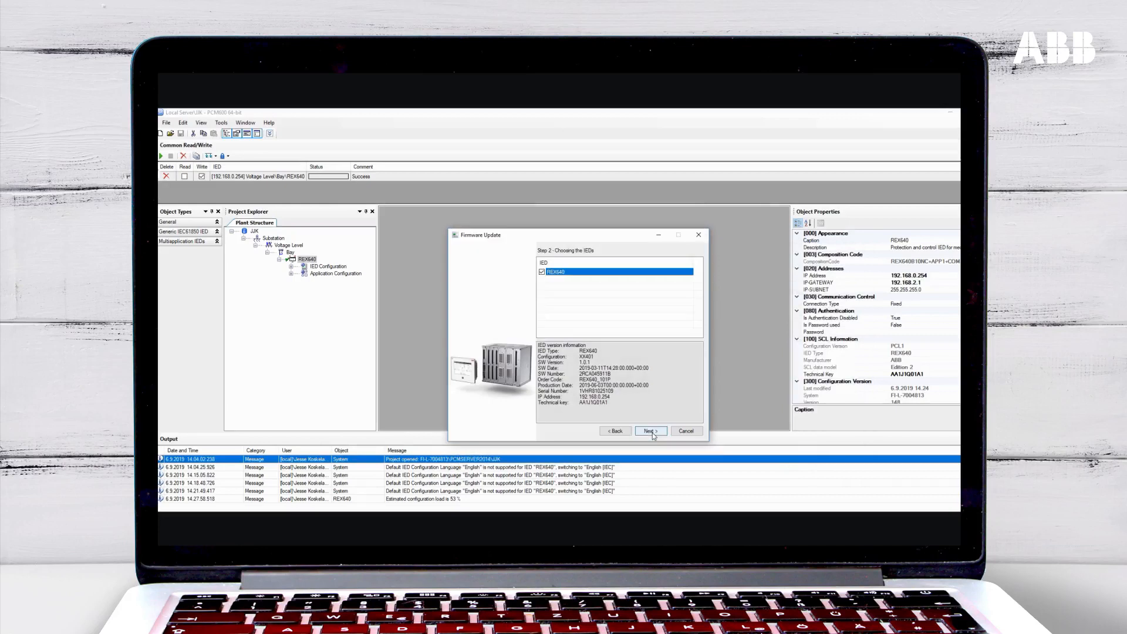
click(650, 431)
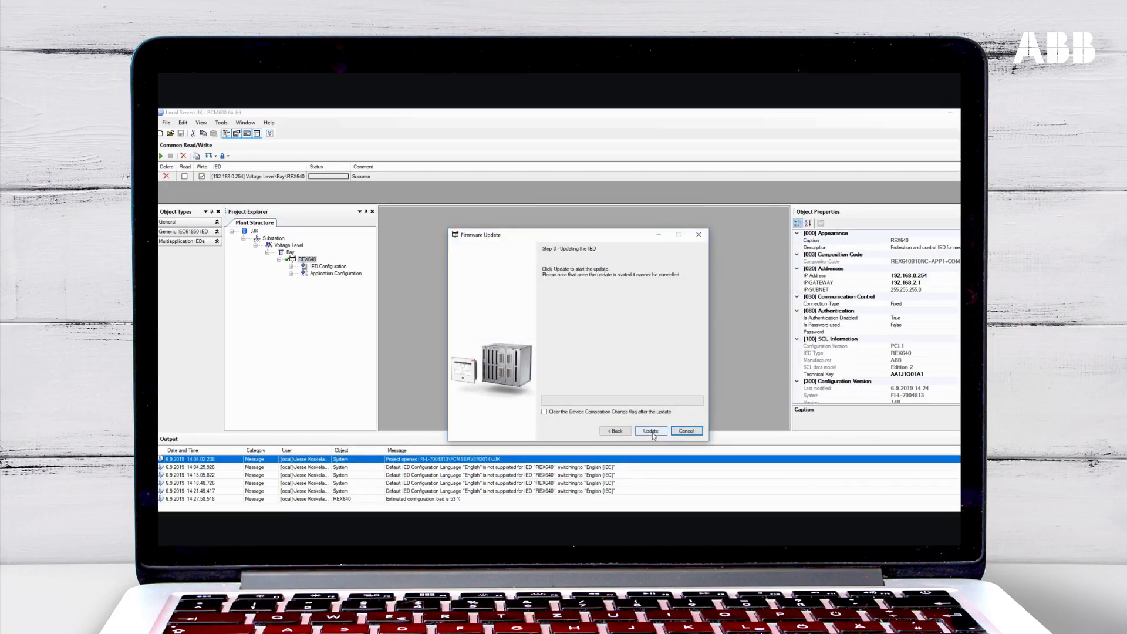
click(651, 431)
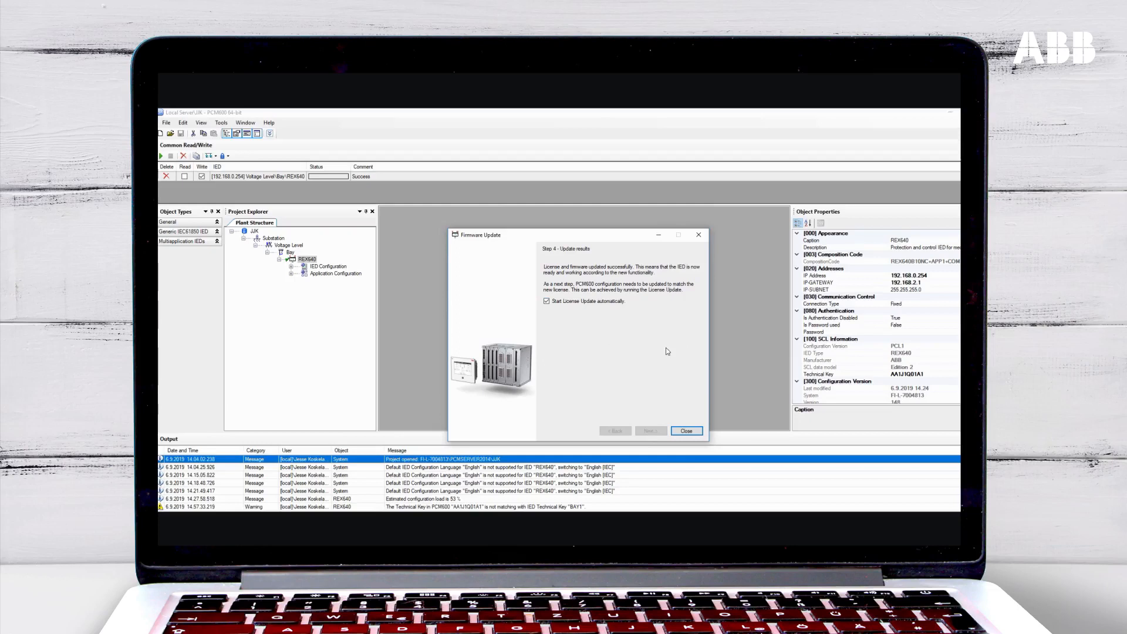
click(686, 431)
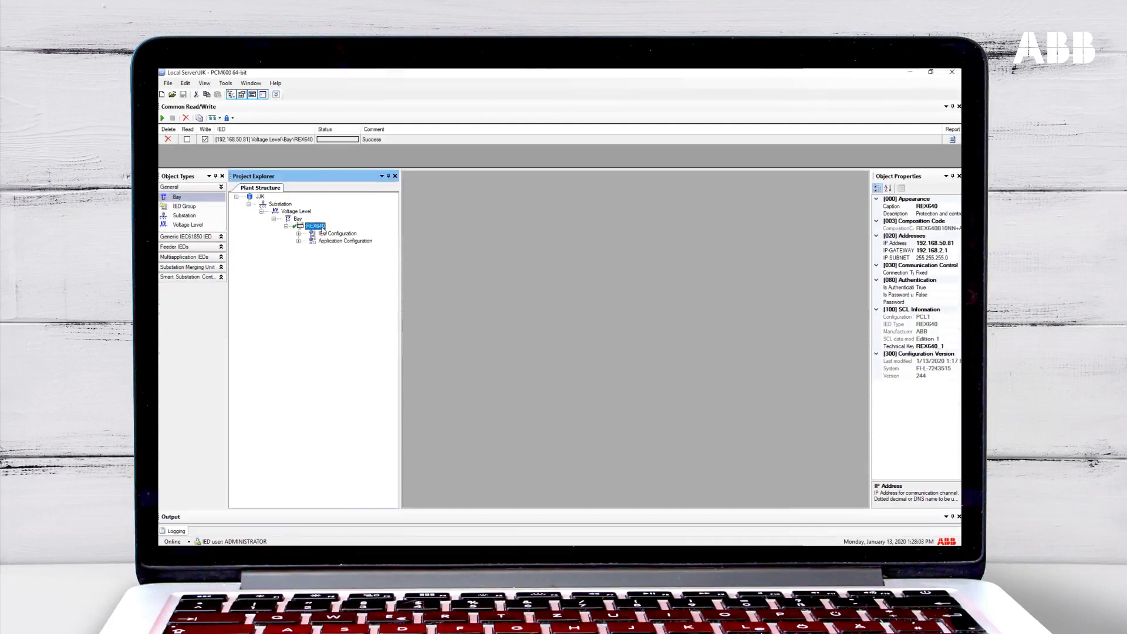
Fold away the REX640 node's configuration items under Bay in Project Explorer
right_click(316, 225)
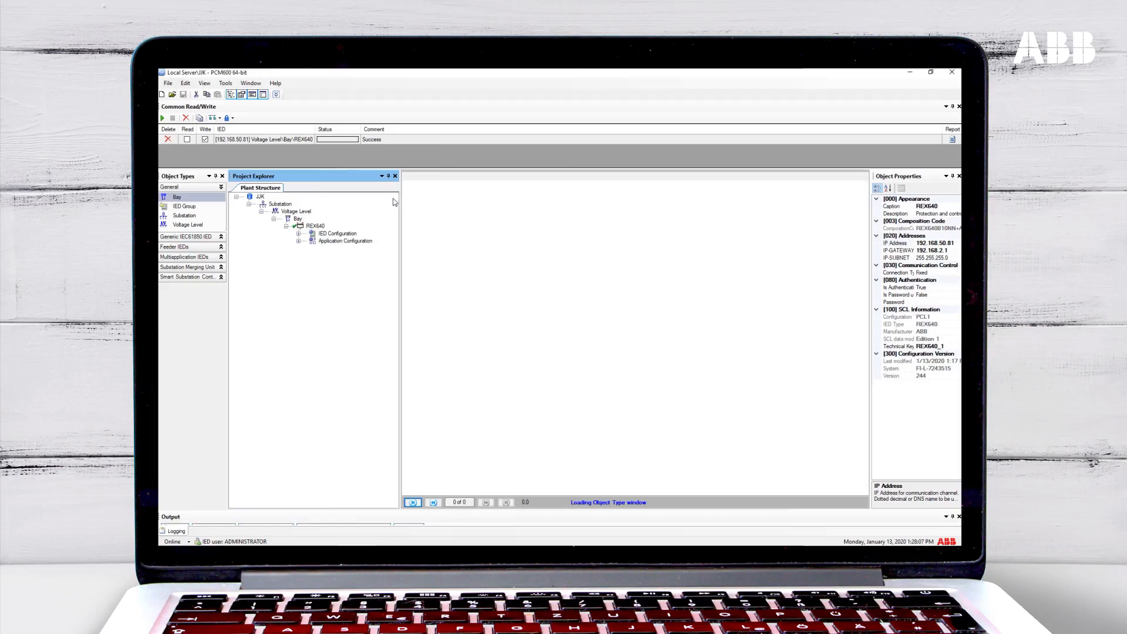
double_click(344, 241)
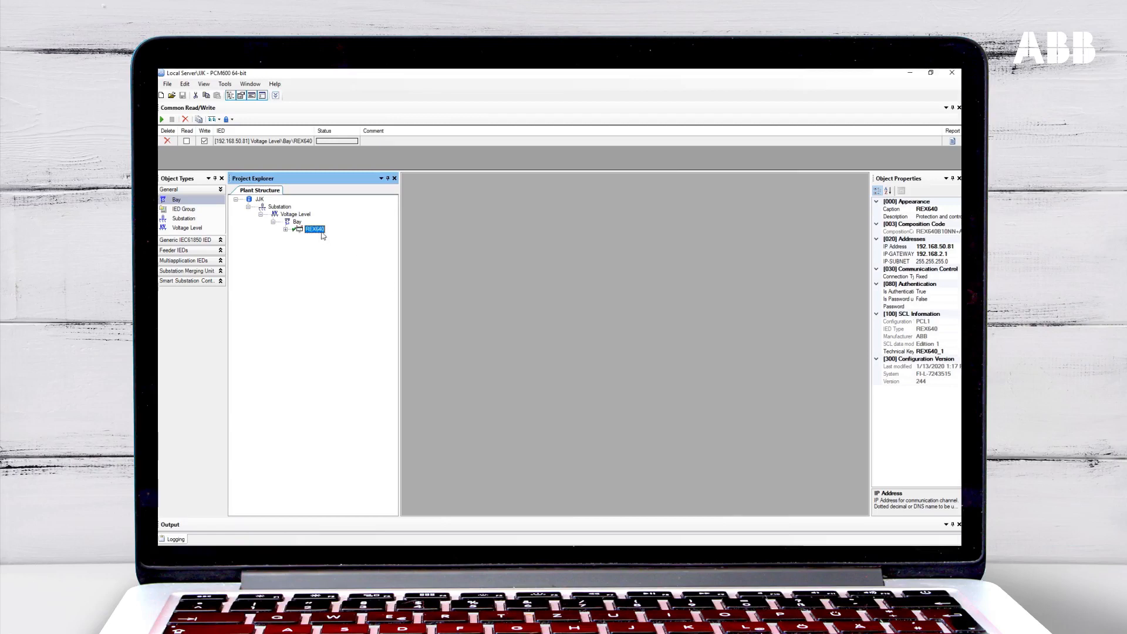
Bring up REX640's action menu, then view Main menu > Parameters > Settings on the relay's display
right_click(314, 229)
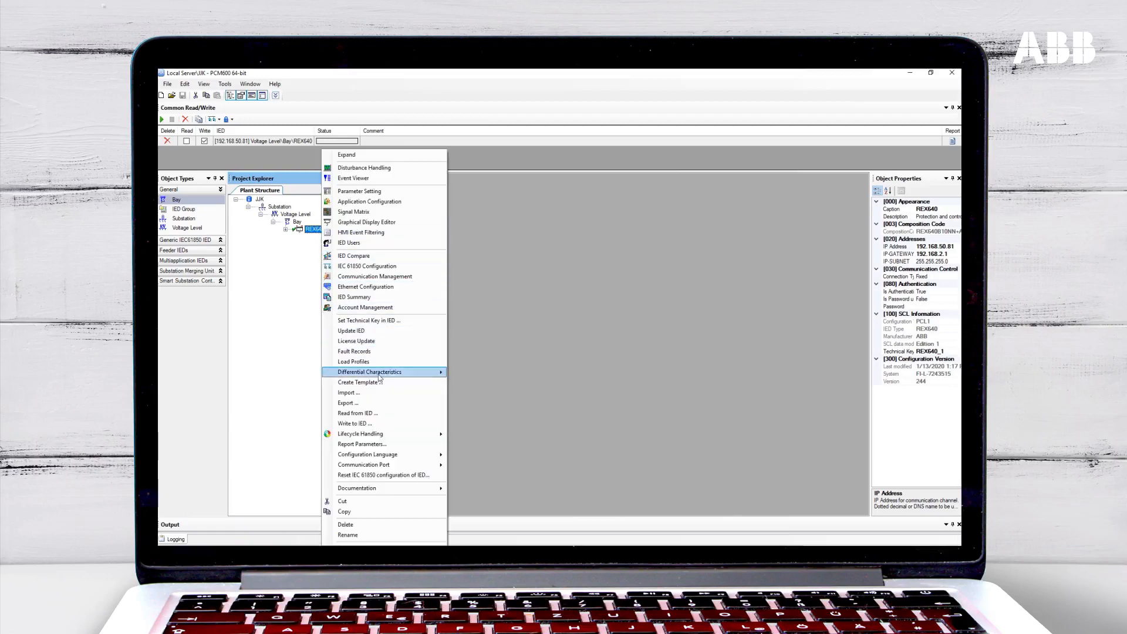
click(355, 423)
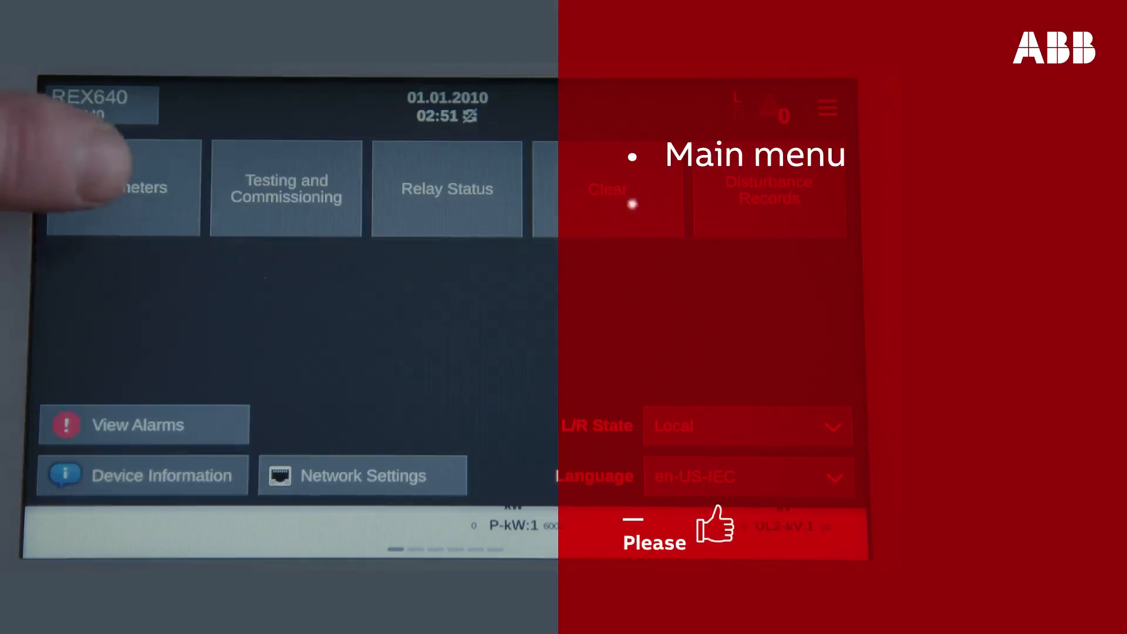
click(147, 187)
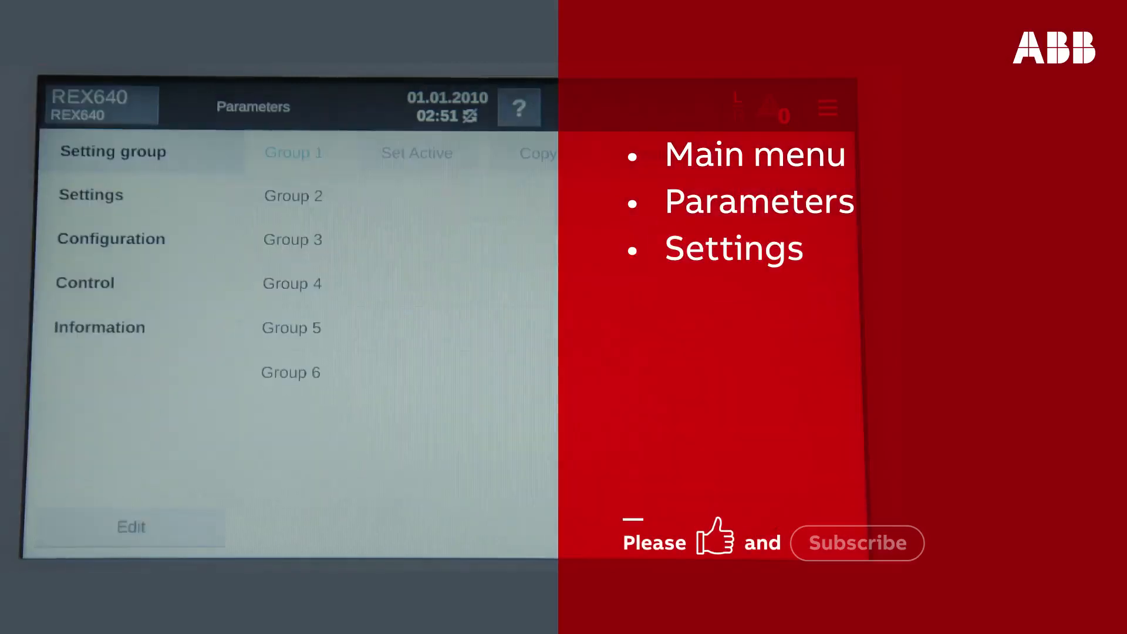
click(91, 195)
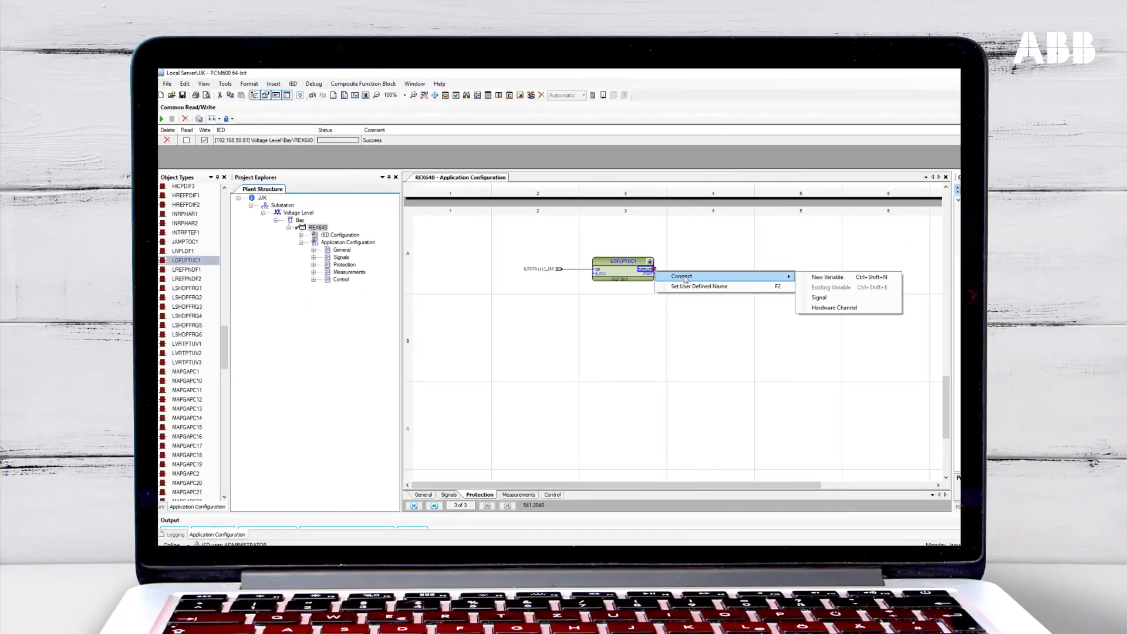
mouse_move(840, 315)
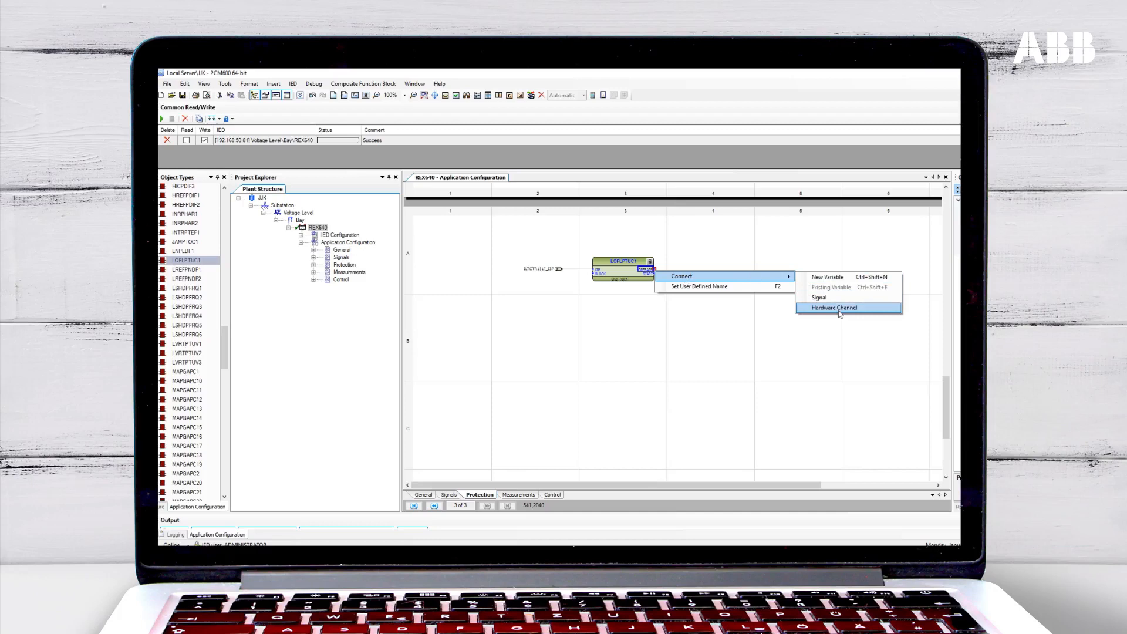
Allocate the LOFLPTUC1 output to Output 6 on the Slot G (PSM) module
click(832, 308)
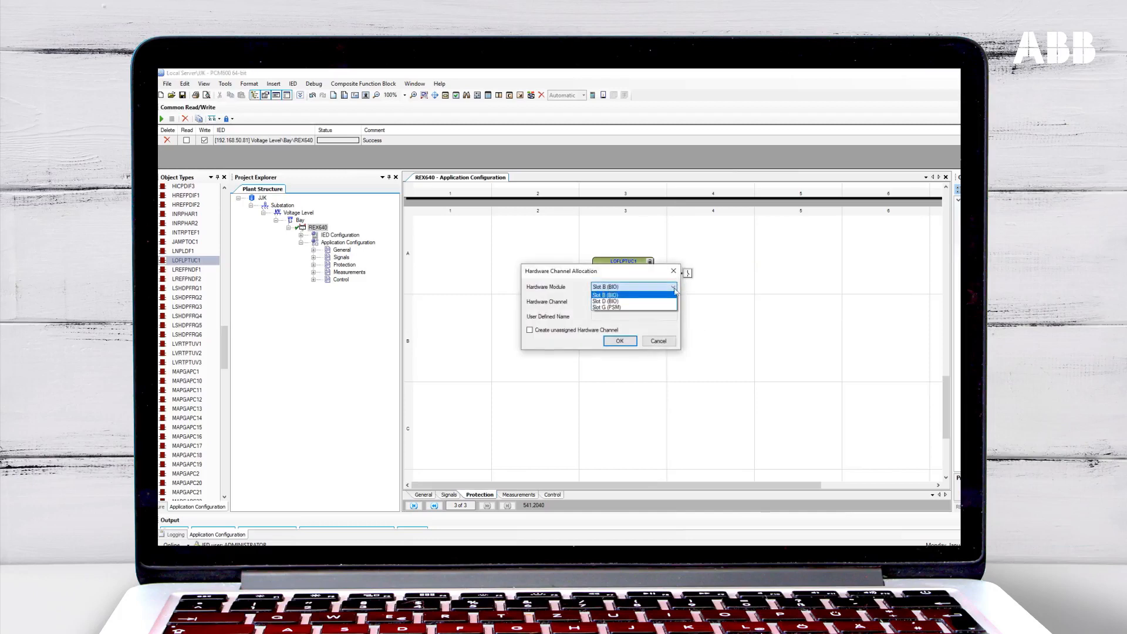
click(605, 301)
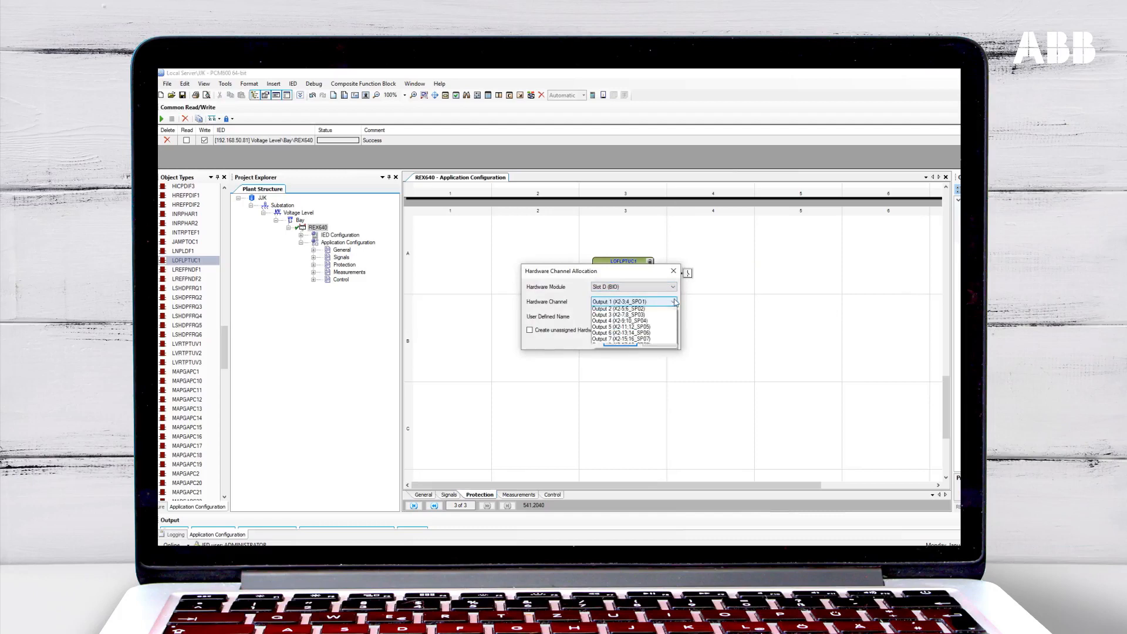
click(633, 301)
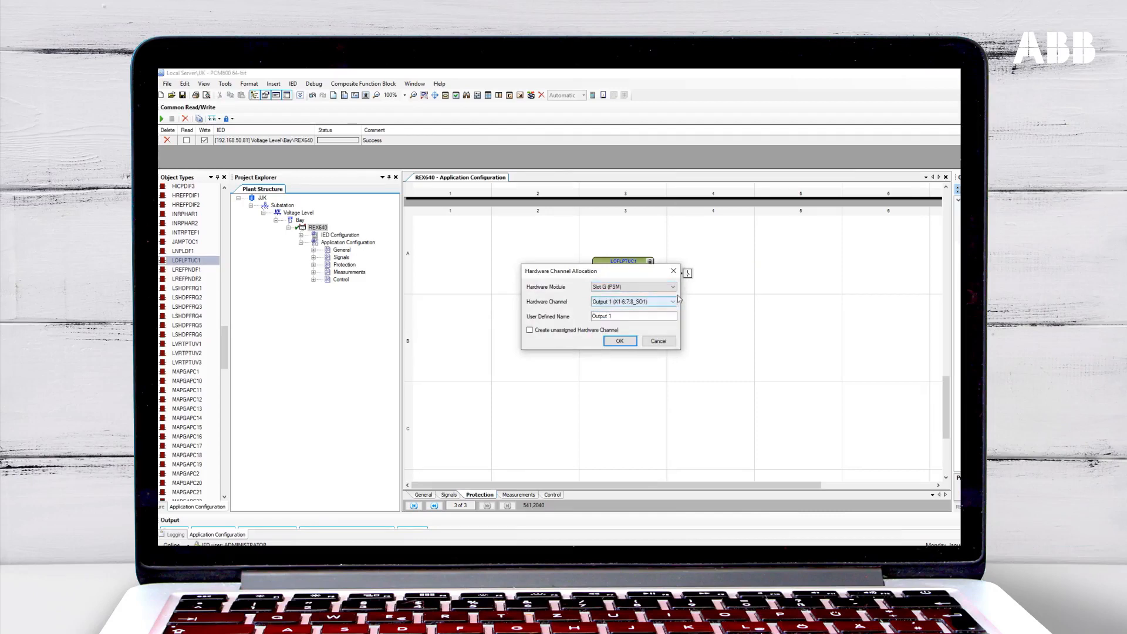
click(671, 301)
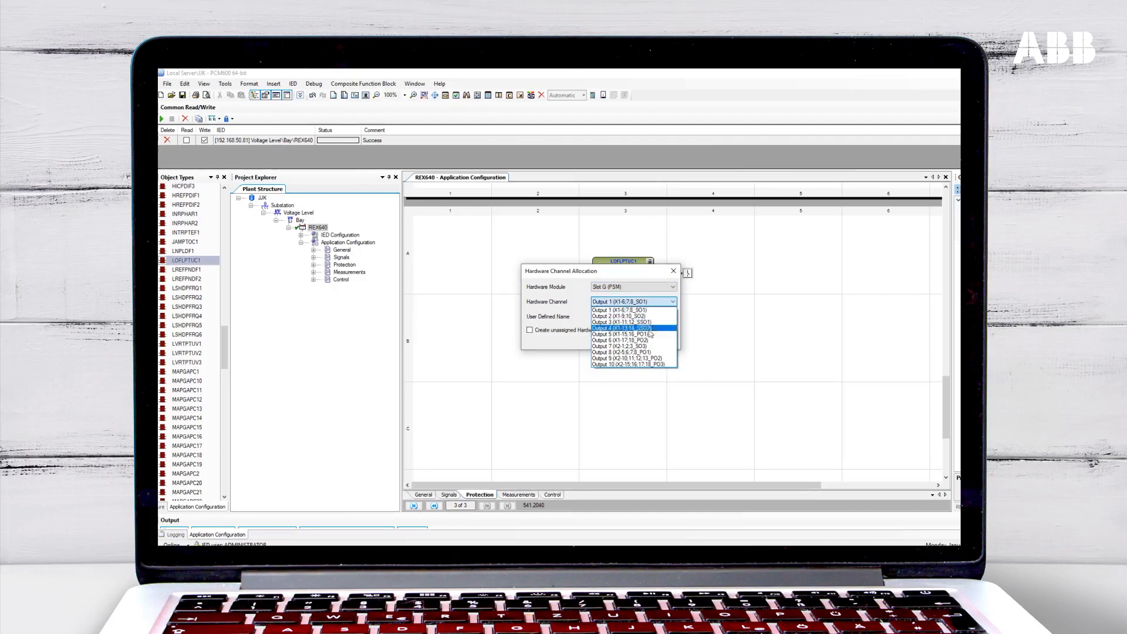
click(620, 340)
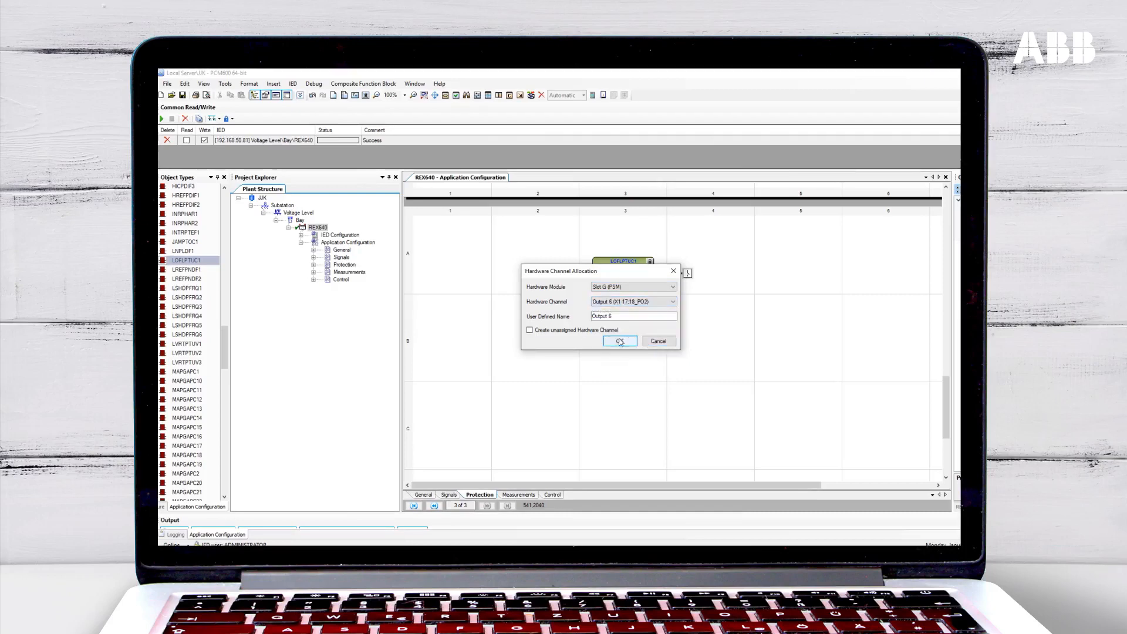
click(620, 341)
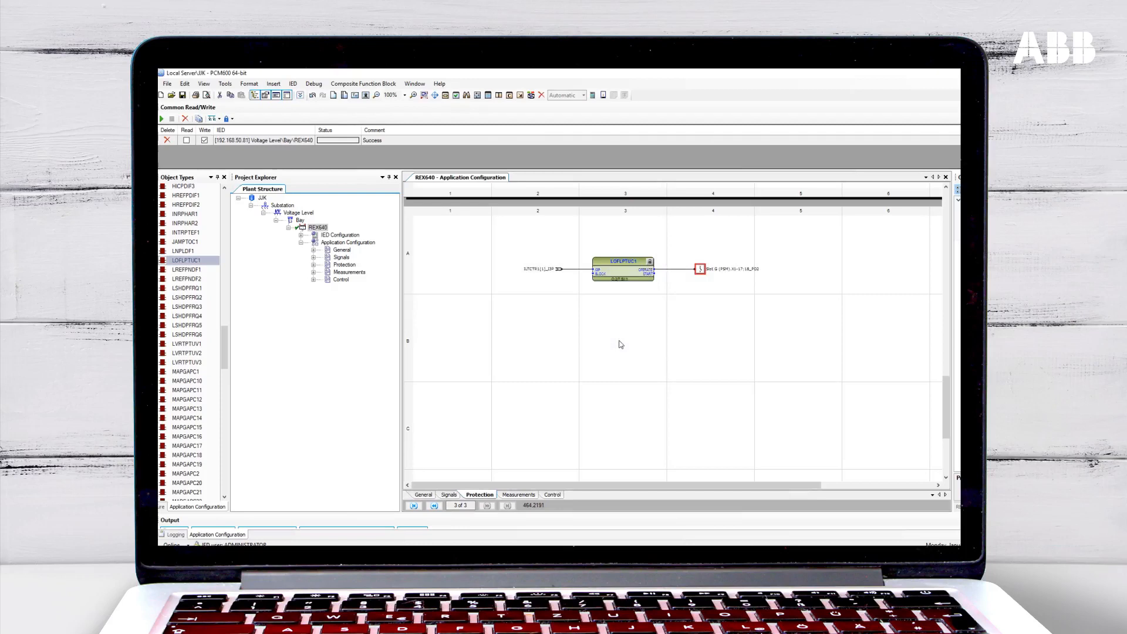